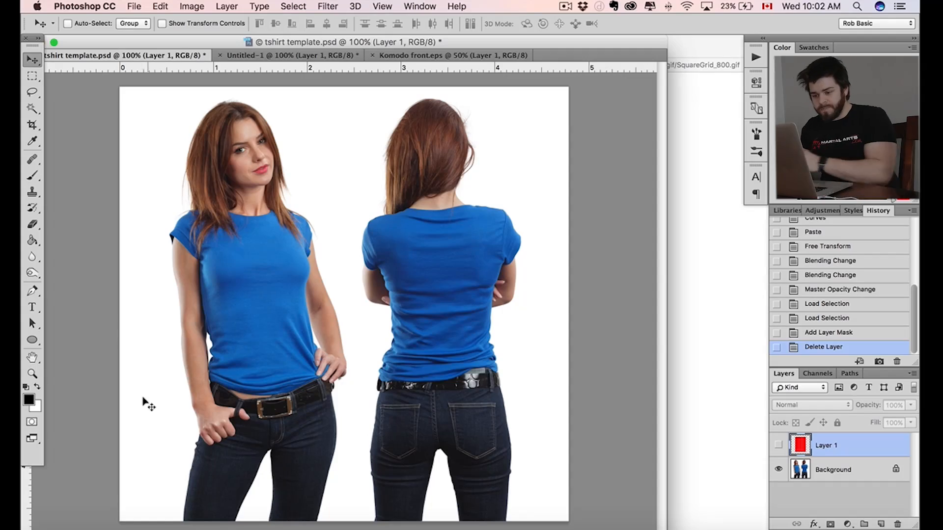
mouse_move(565, 412)
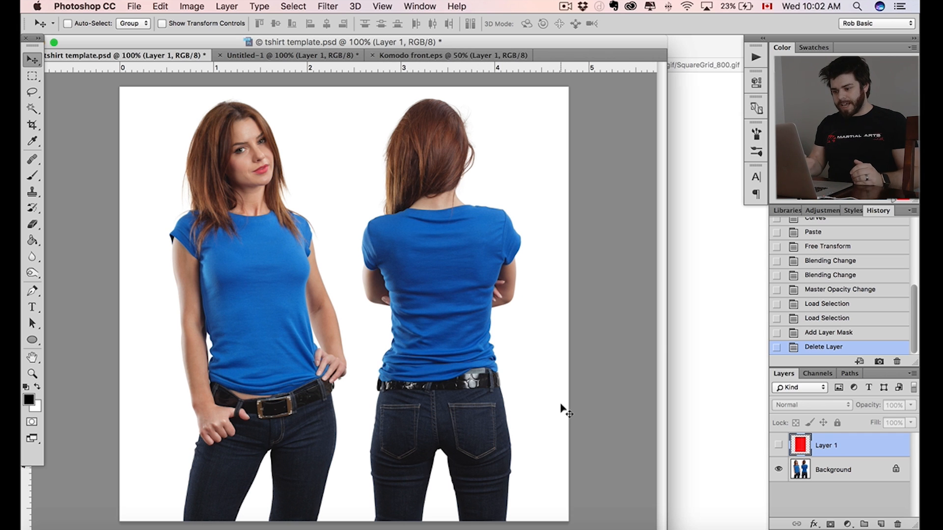
mouse_move(388, 329)
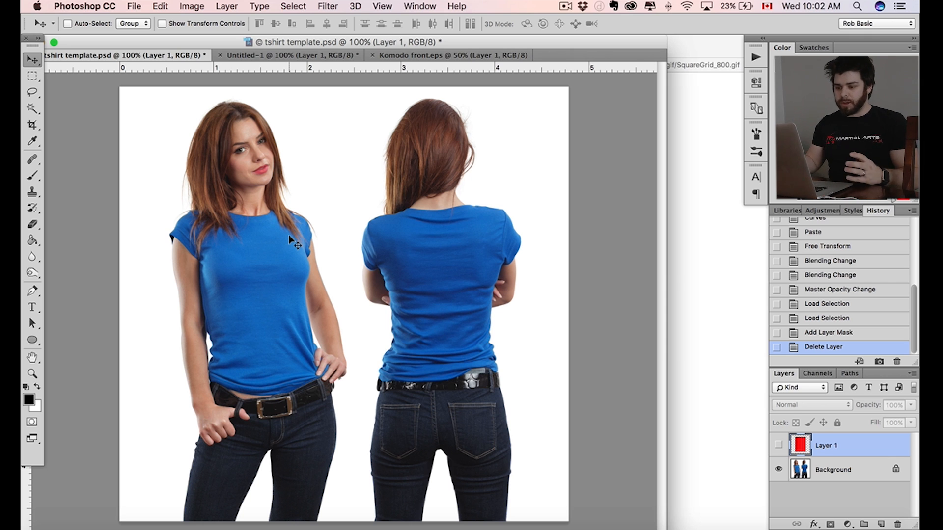
mouse_move(496, 241)
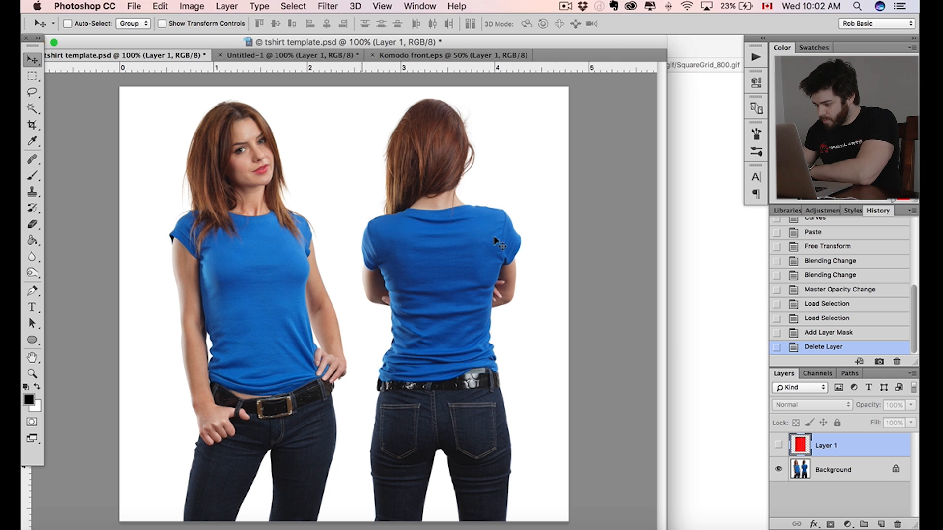
Step: Show Layer 1, the red grid, over the two models in the template
click(777, 445)
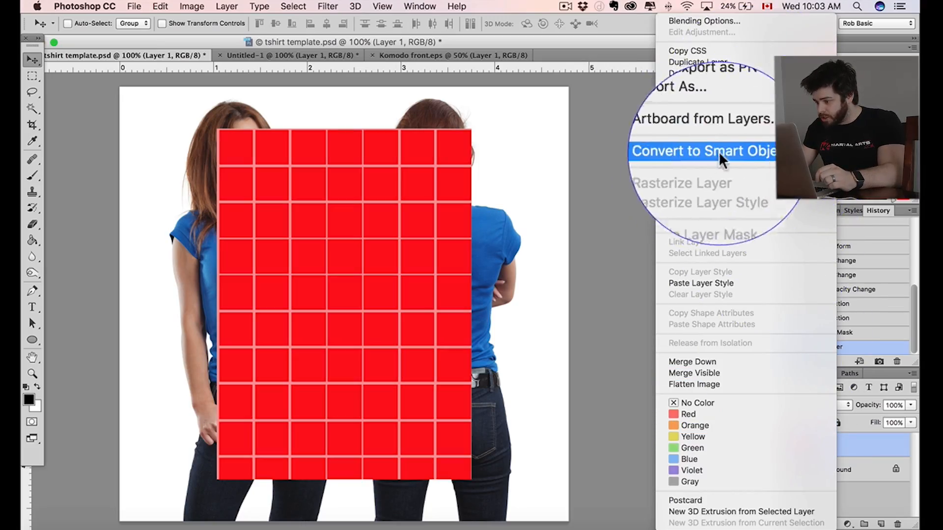
Step: Convert Layer 1, the red grid layer, into a smart object
click(704, 150)
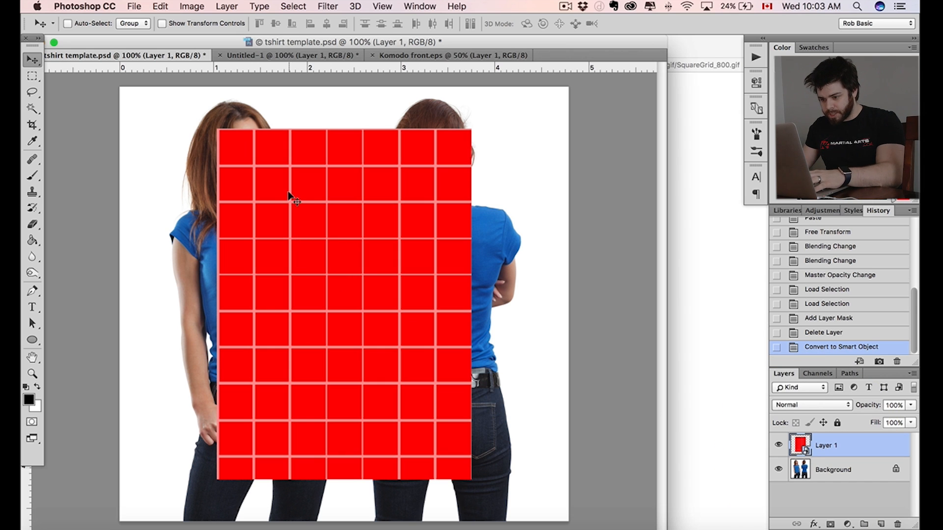
mouse_move(448, 177)
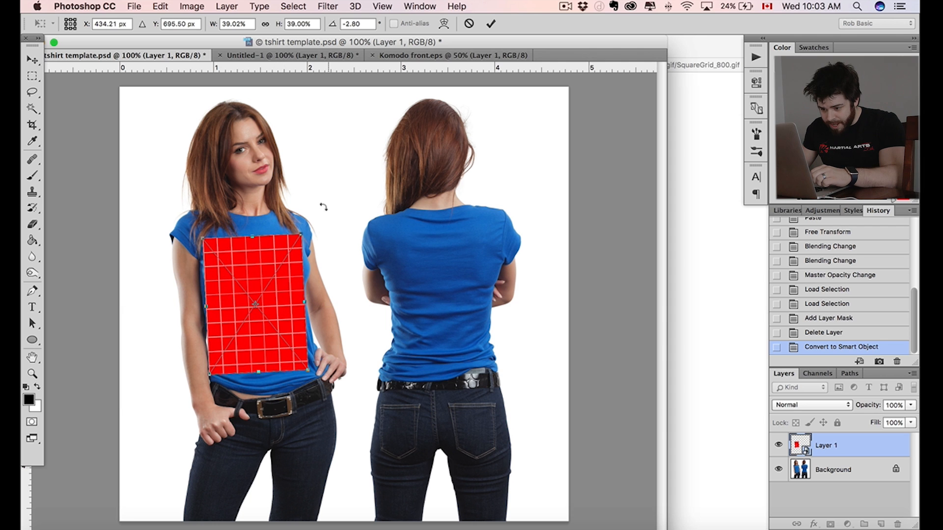
Step: Move the grid onto the front model's chest, warp it to the shirt, and apply
drag(323, 207, 278, 255)
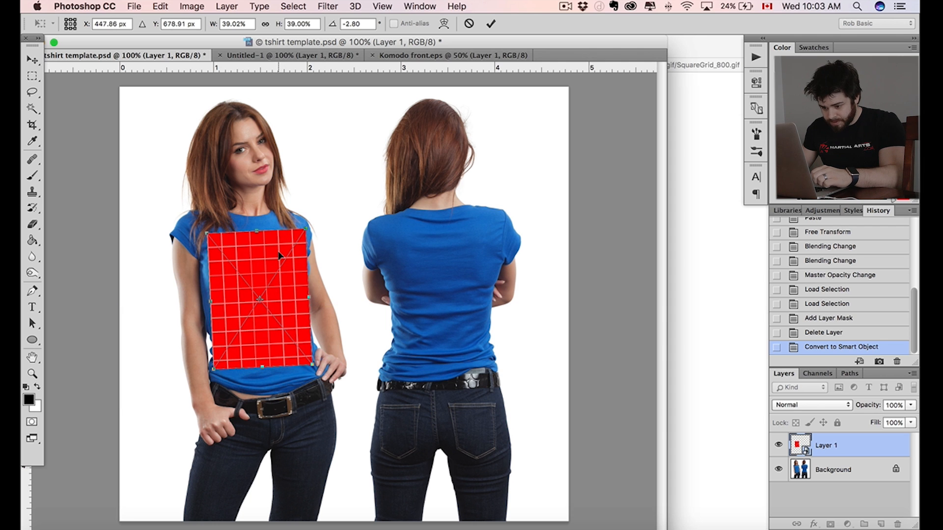
click(491, 24)
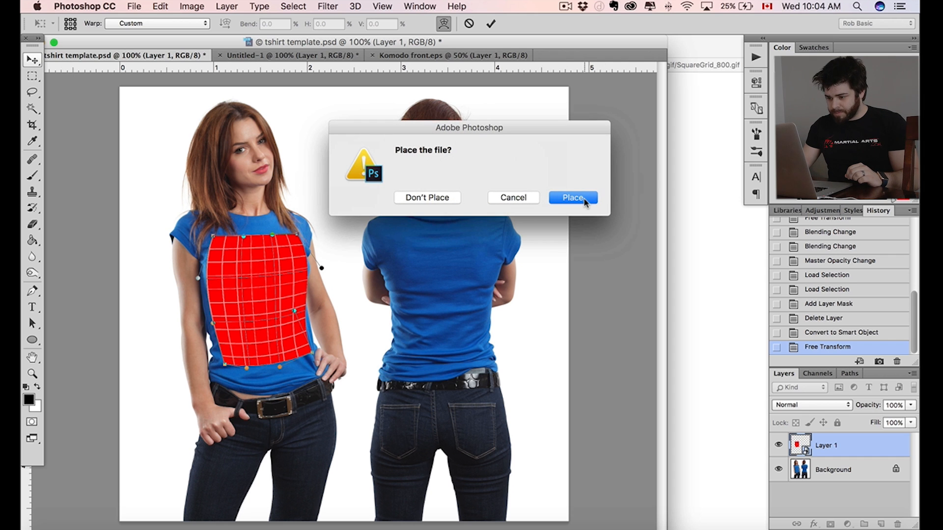
click(571, 197)
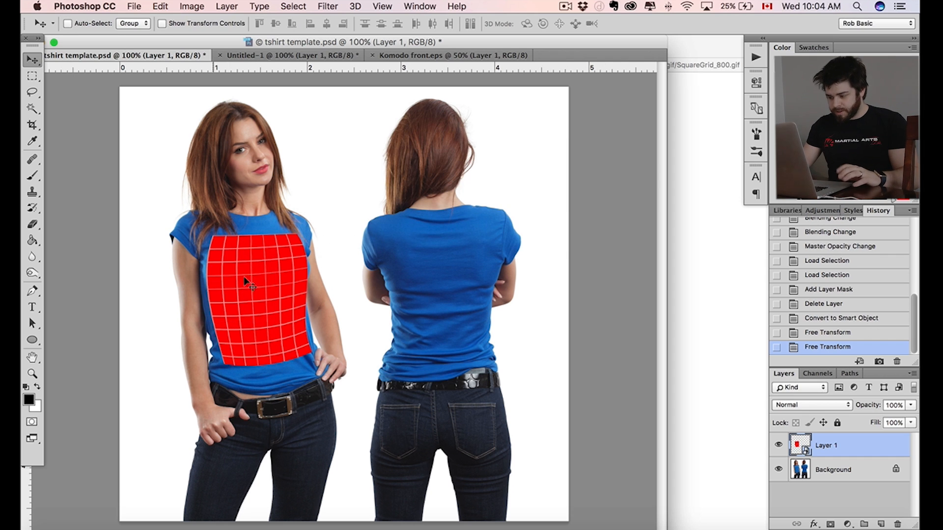
mouse_move(293, 336)
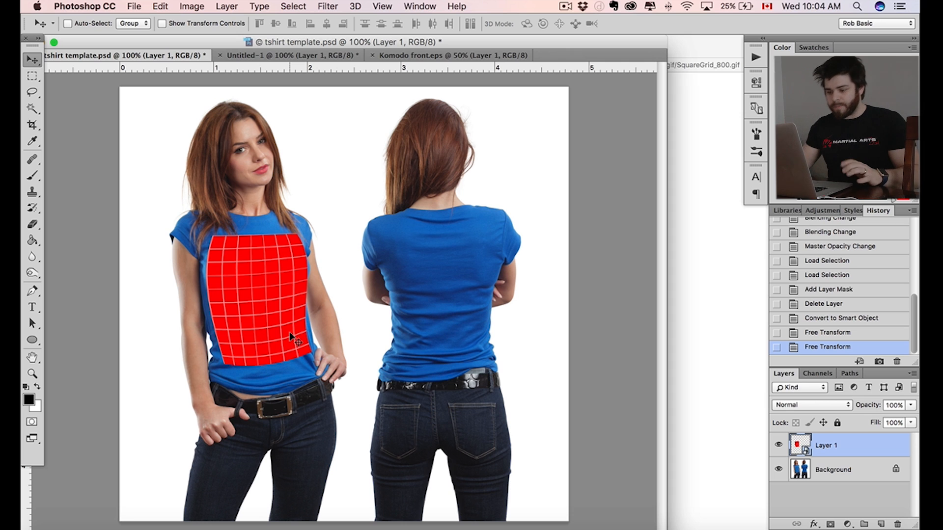
Step: Open the grid smart object as Layer 11.psb, then go to the cat design document
click(778, 445)
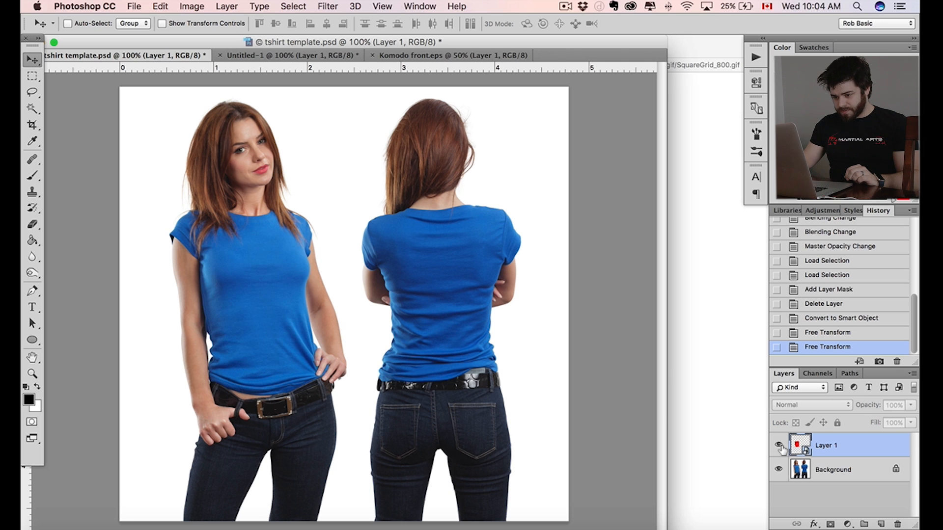
click(780, 446)
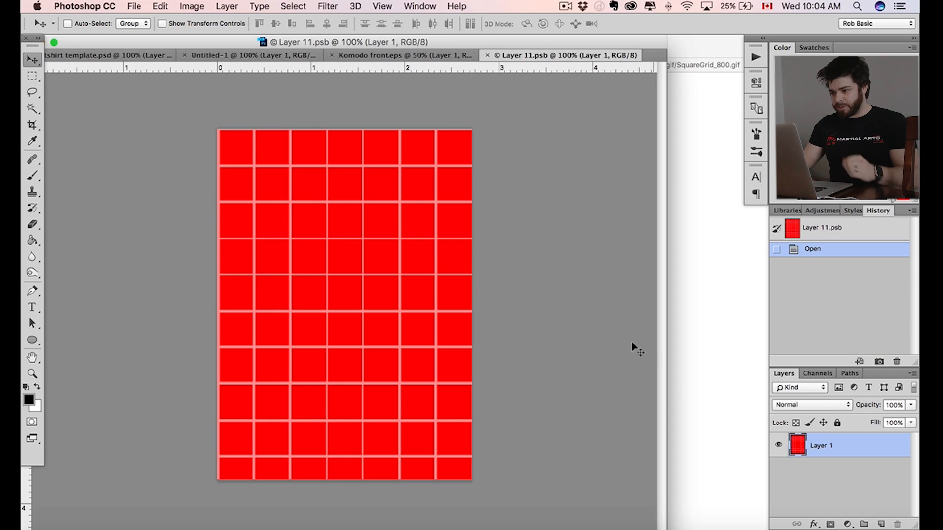
mouse_move(424, 163)
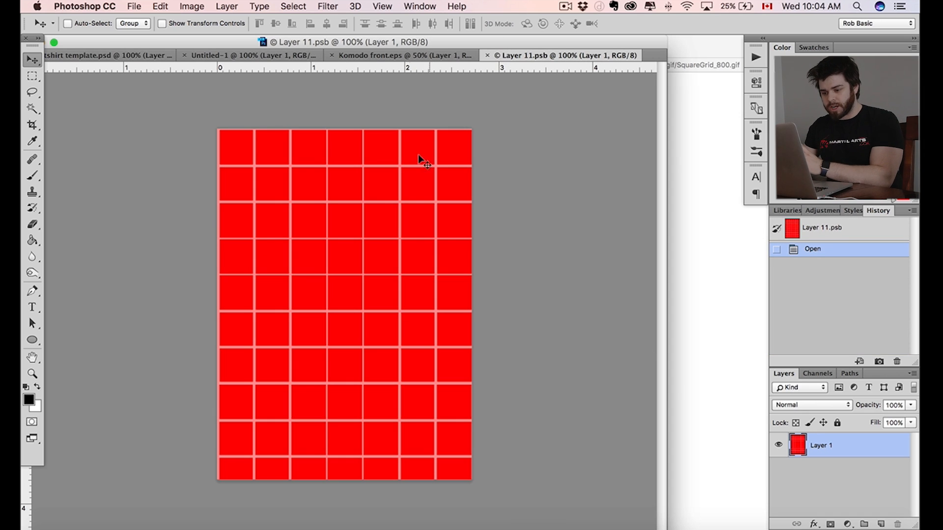
mouse_move(343, 137)
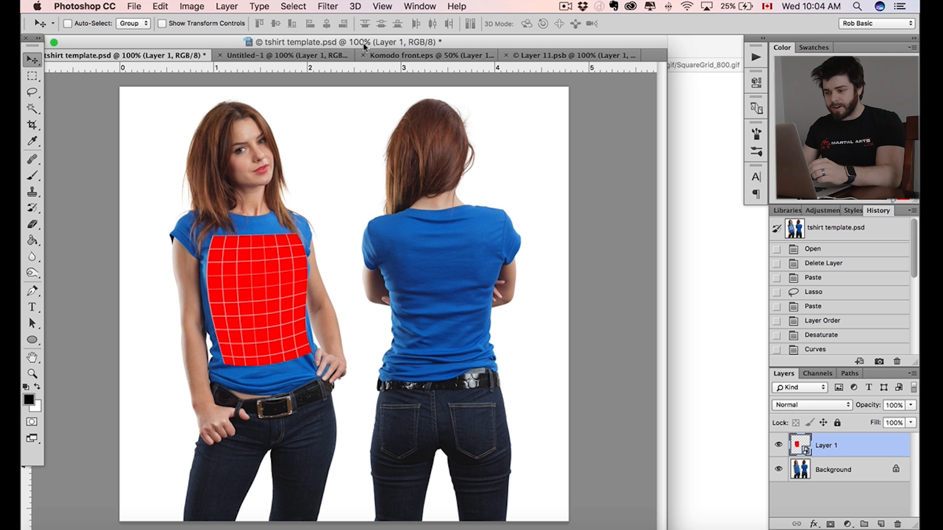
click(274, 55)
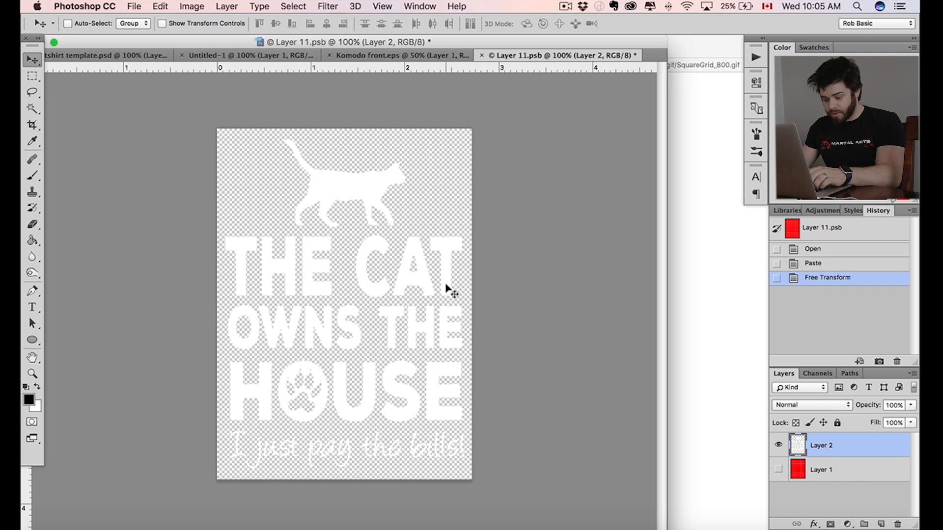
Step: Save Layer 11.psb with the cat design, then bring up Komodo front.eps
key(cmd+s)
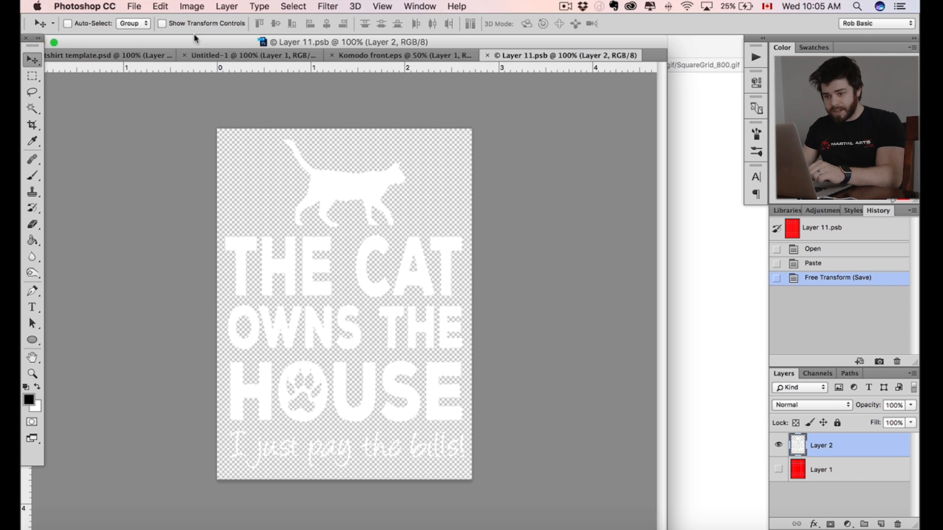
click(402, 54)
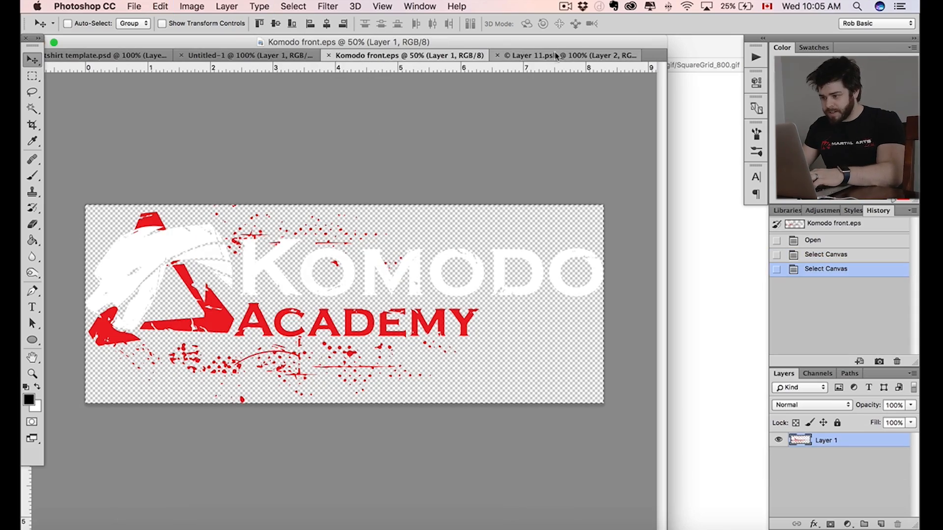
Step: Paste the Komodo logo into Layer 11.psb and save, then show the cat layer instead
click(562, 55)
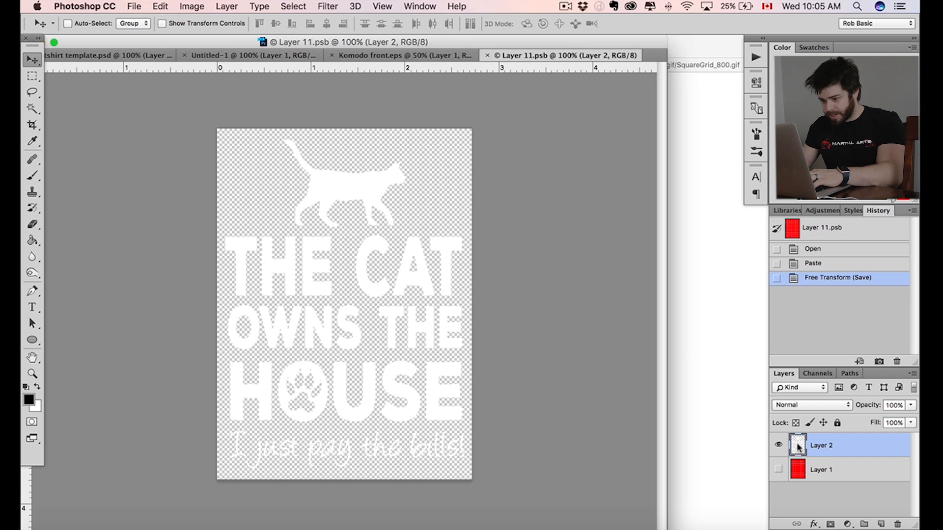
key(cmd+v)
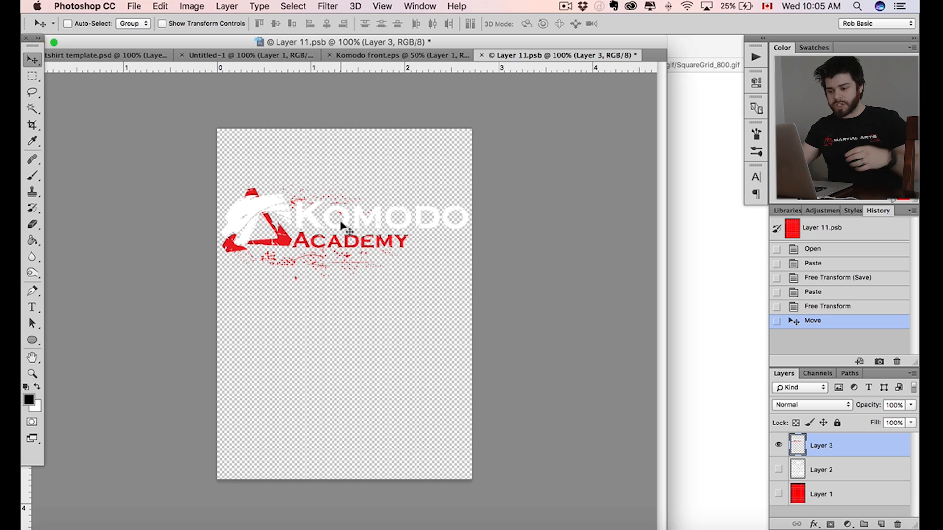
key(cmd+s)
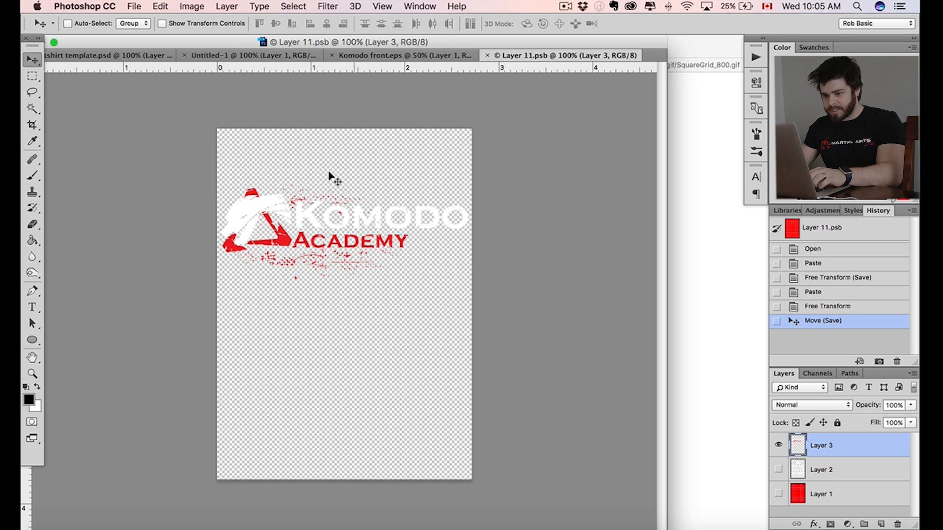
mouse_move(320, 215)
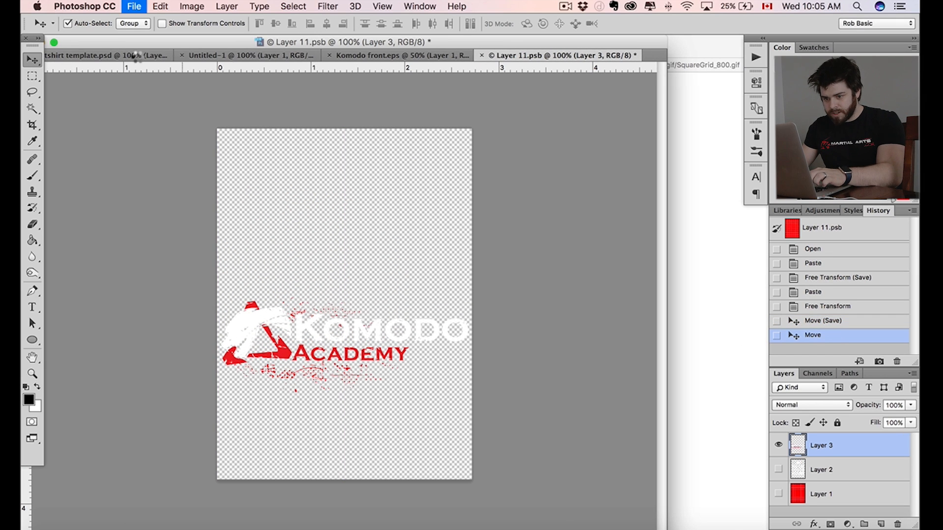
click(105, 55)
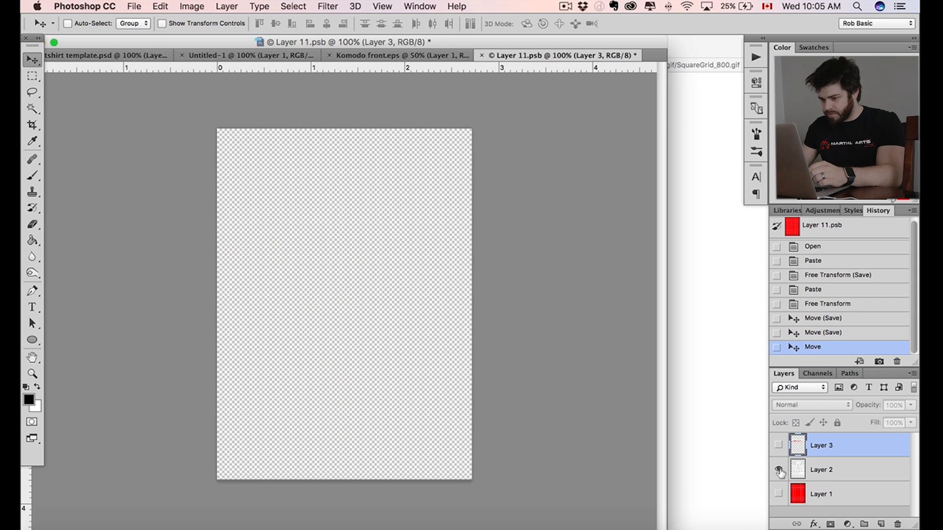
click(108, 54)
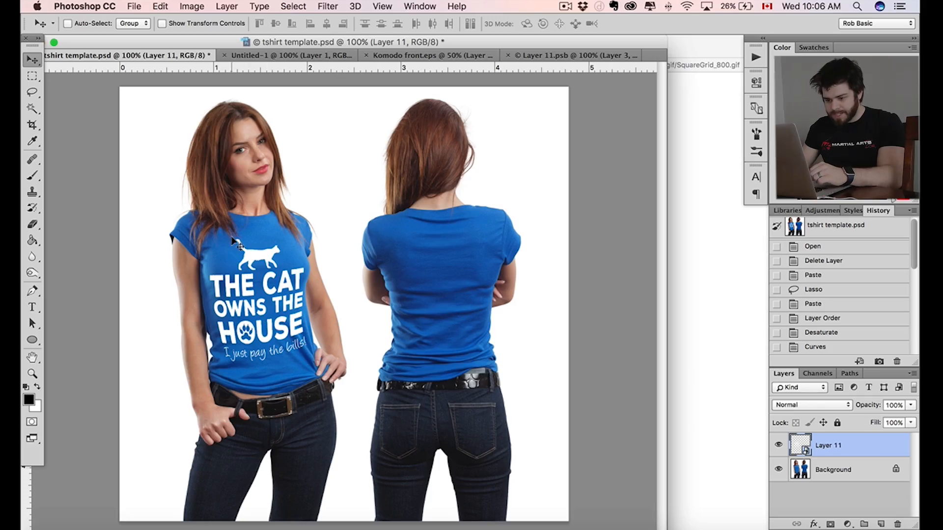
mouse_move(288, 354)
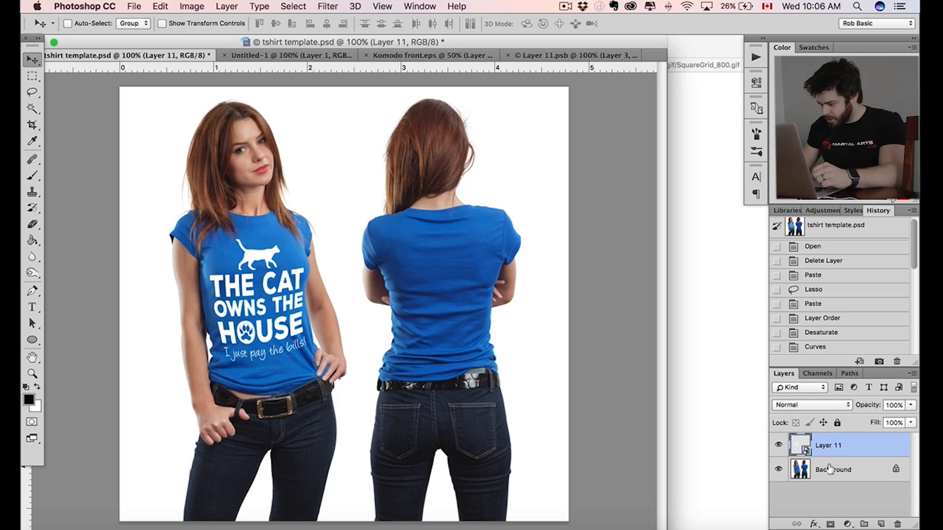
Step: Copy the shirt front from Background onto its own top layer
click(832, 469)
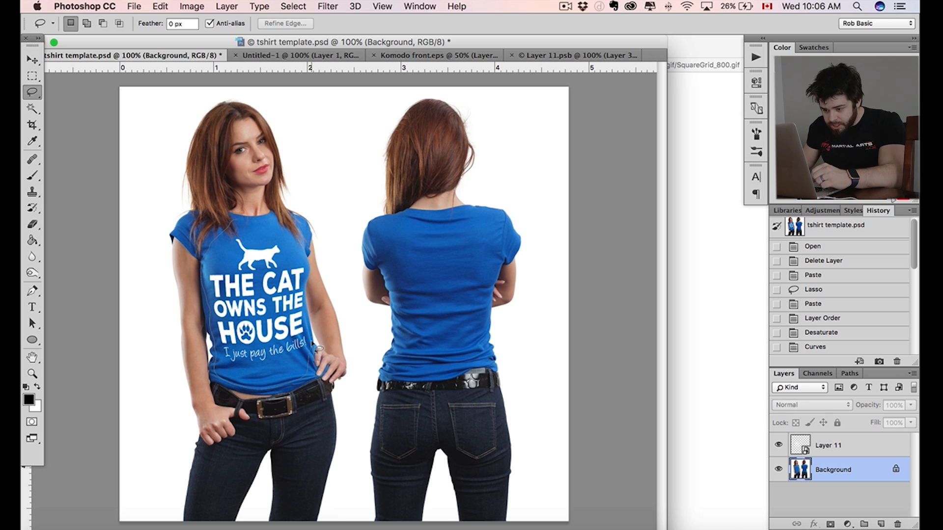
mouse_move(310, 265)
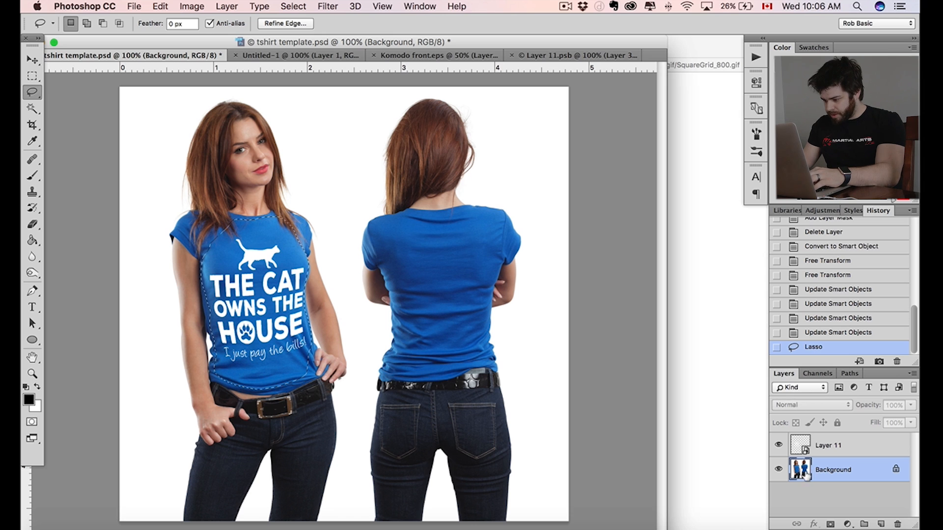
click(160, 6)
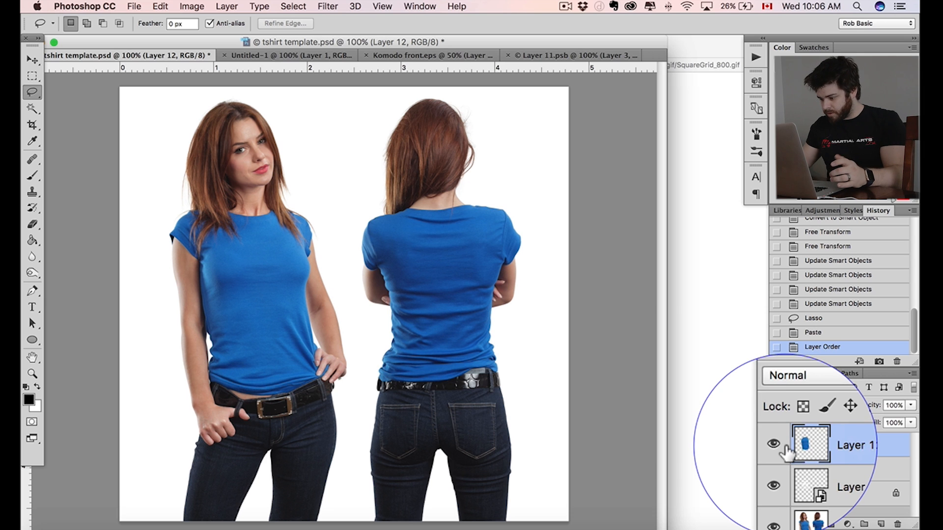
click(774, 446)
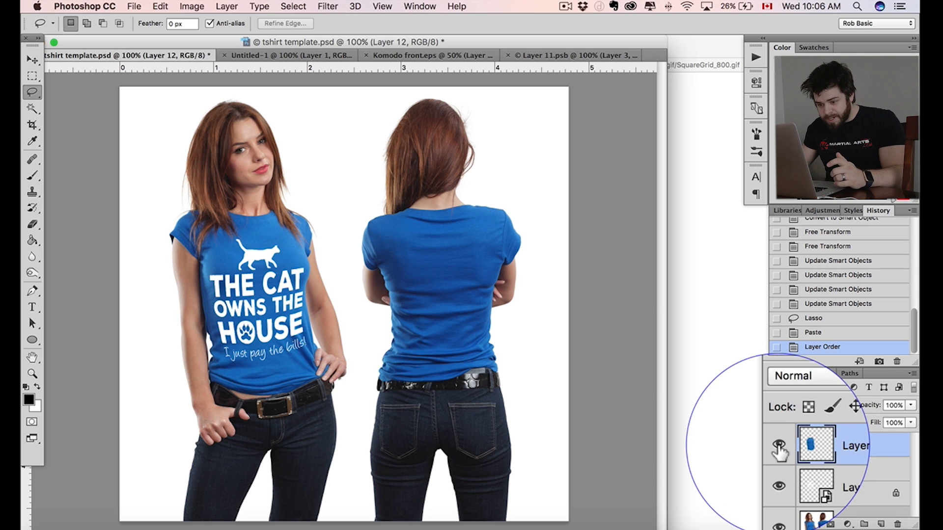
click(232, 6)
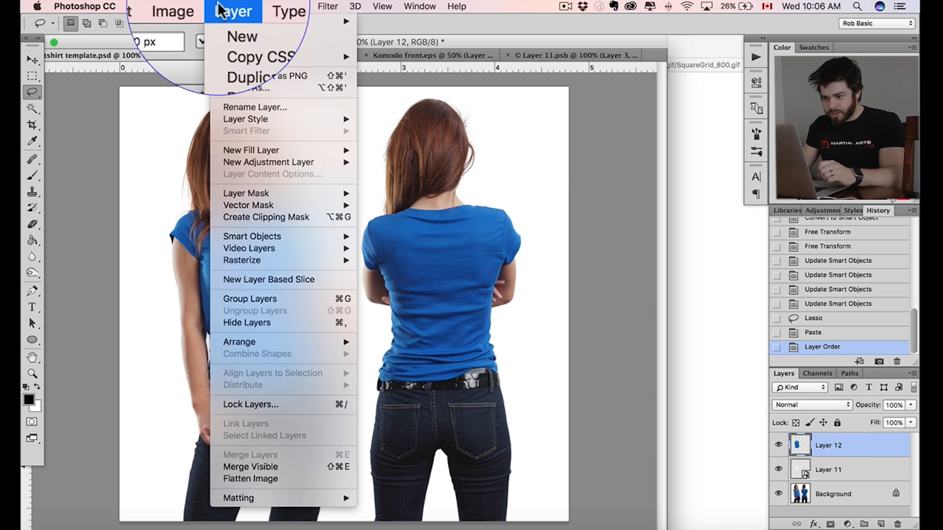
Step: Desaturate the shirt copy and brighten it with Curves into light grey fabric
click(191, 6)
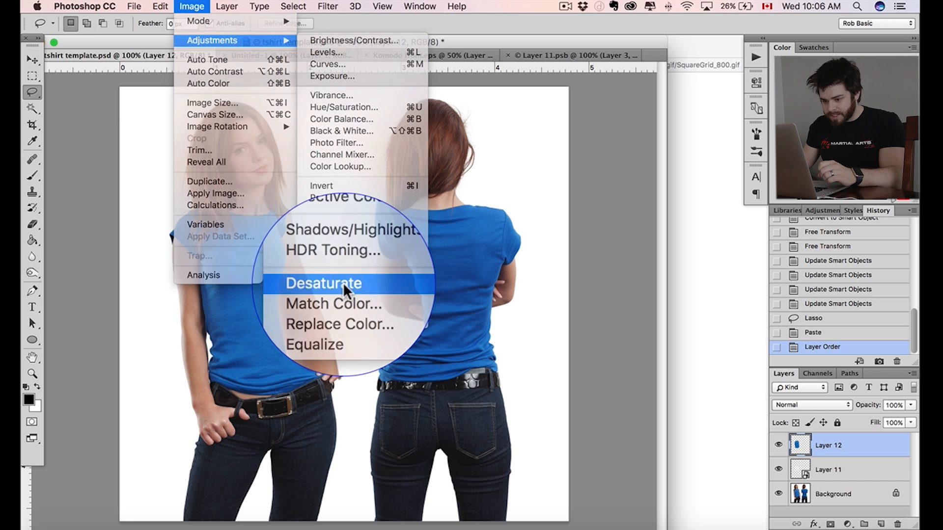
click(324, 284)
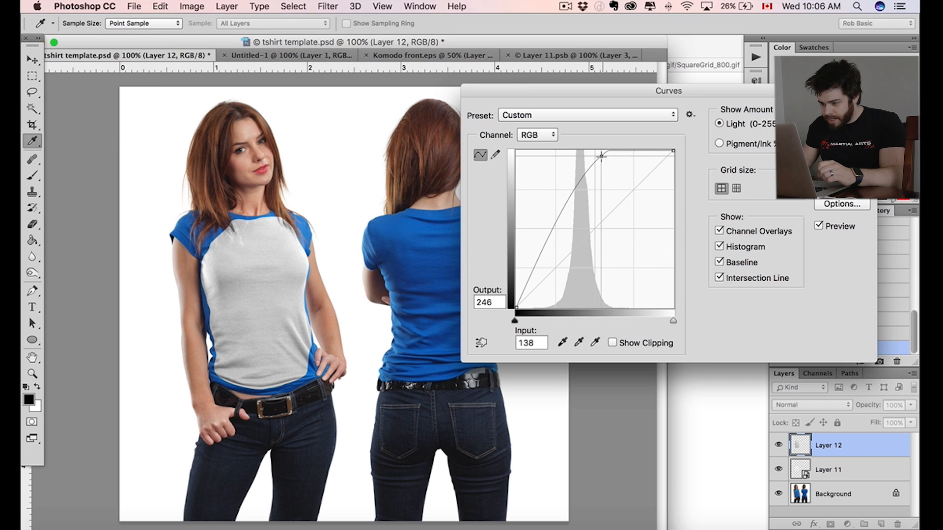
drag(600, 155, 536, 281)
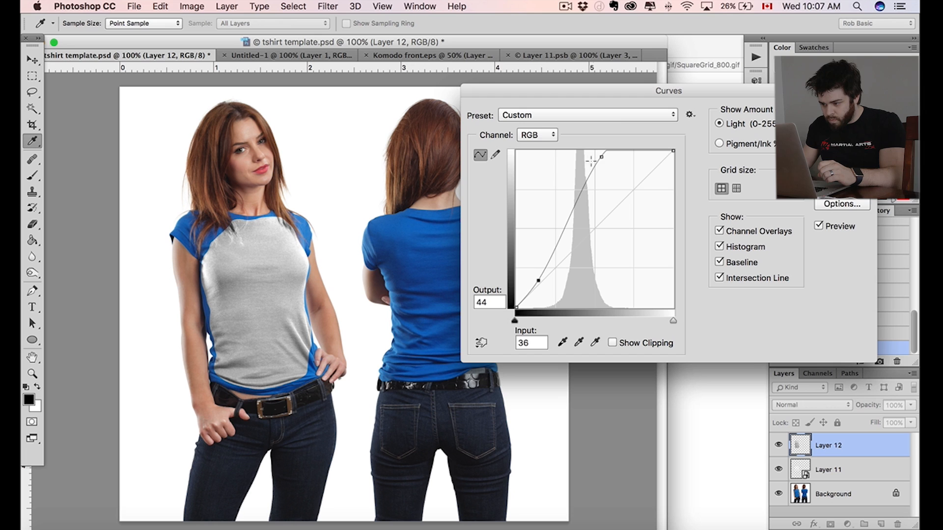
drag(537, 281, 592, 152)
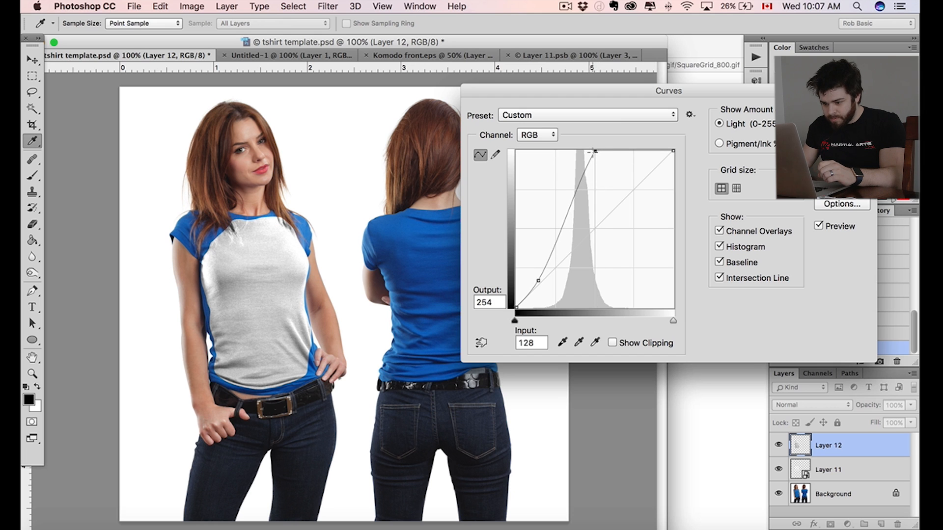
drag(592, 151, 587, 148)
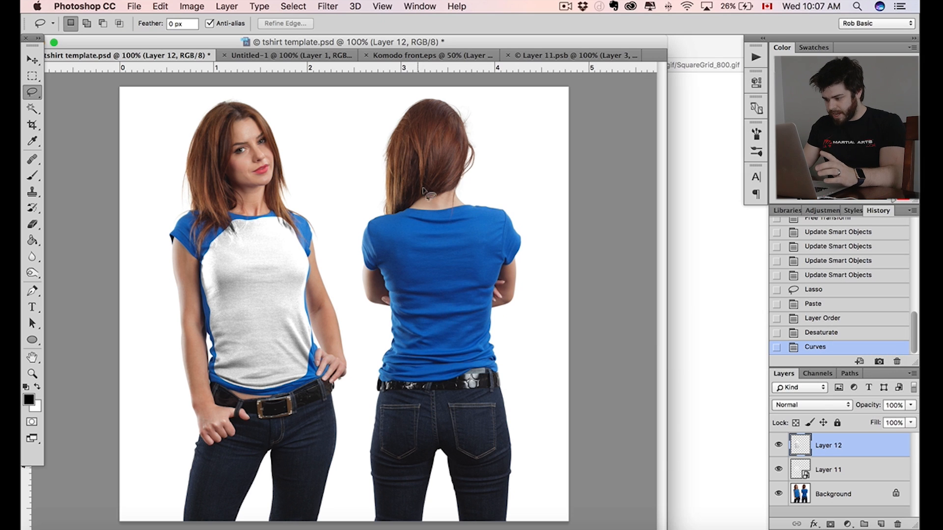
Step: Set Layer 12 to Multiply and mask it to the Layer 11 design area
click(780, 445)
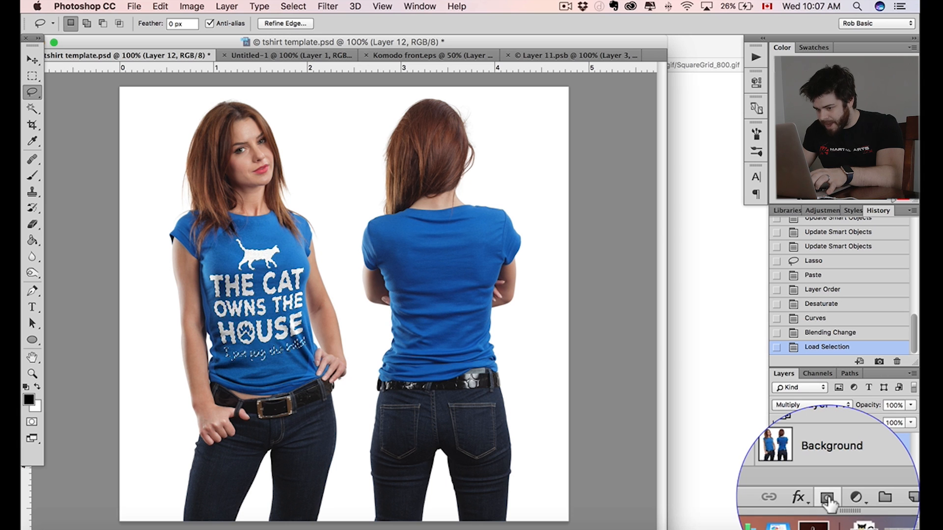
click(828, 498)
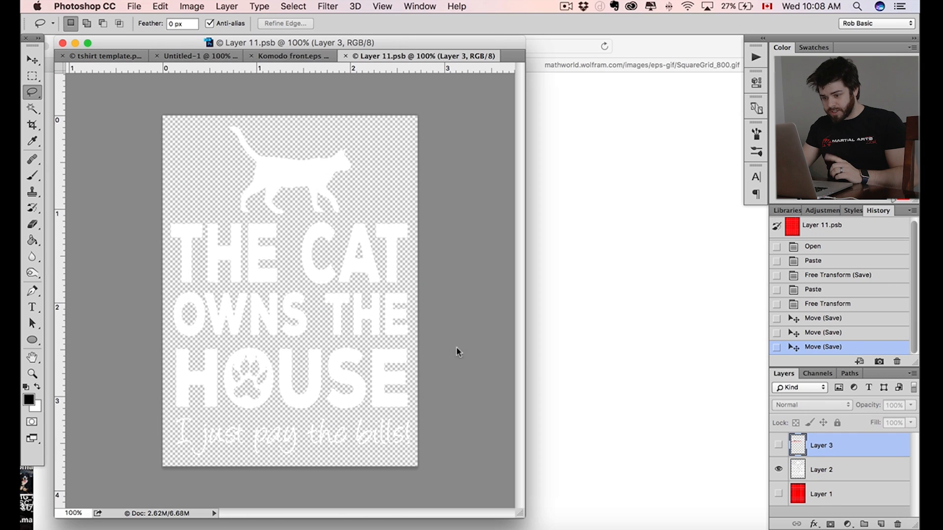
Step: Hide Layer 2 and show Layer 3 in the smart object, then select Layer 12 in the template
click(777, 444)
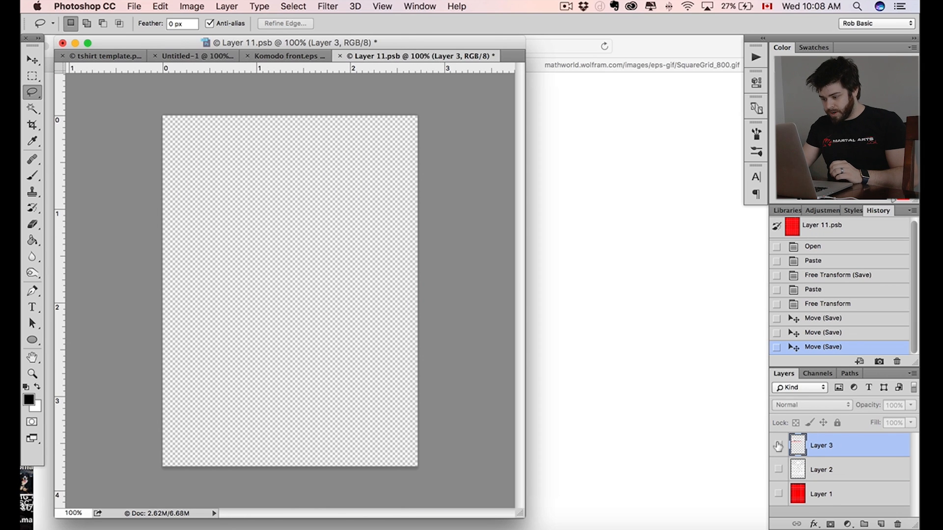
click(777, 445)
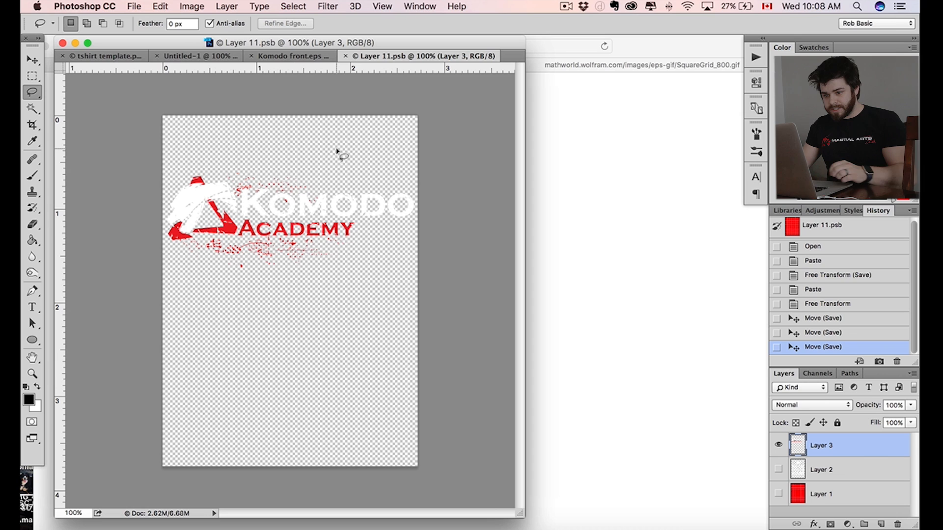
click(105, 55)
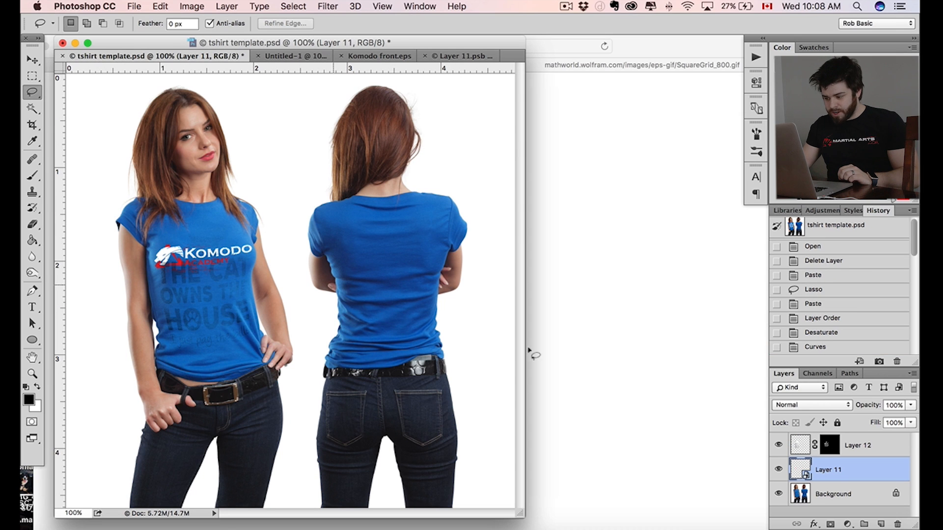
click(856, 445)
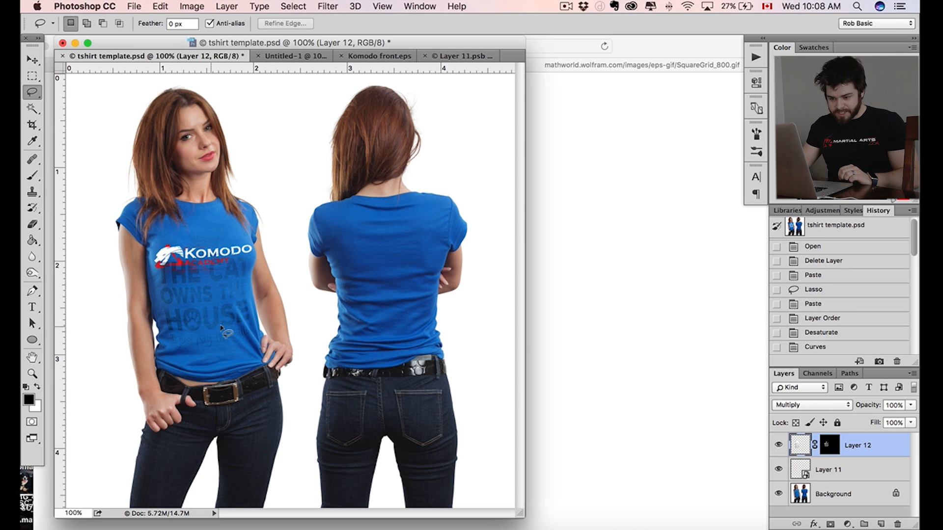